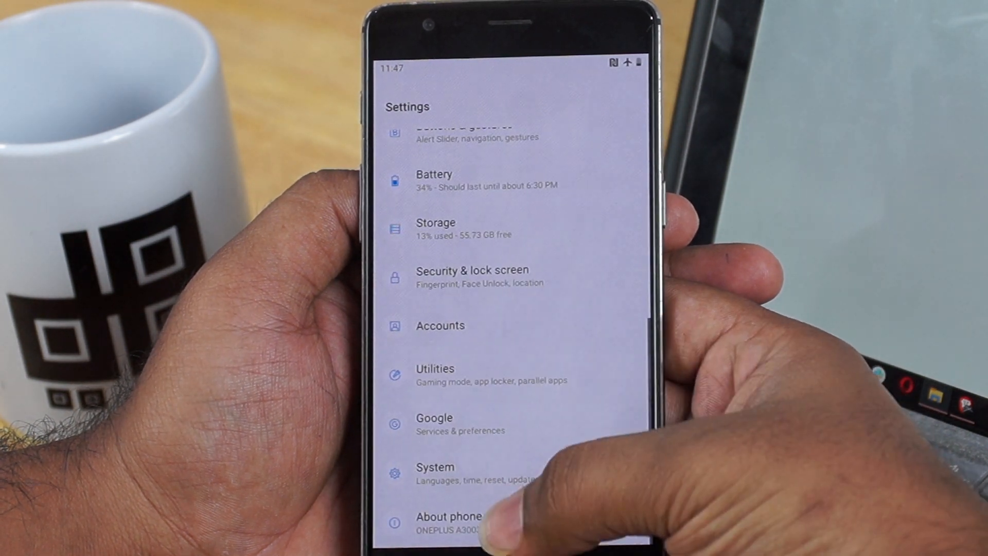
# Step: Reveal Developer options by tapping Build number in About phone
pyautogui.click(445, 516)
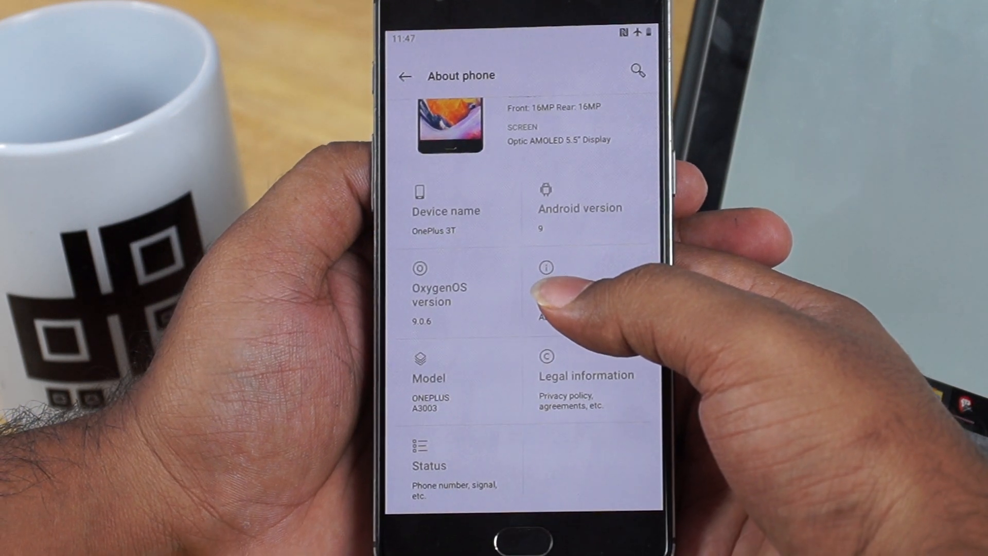
pyautogui.click(550, 300)
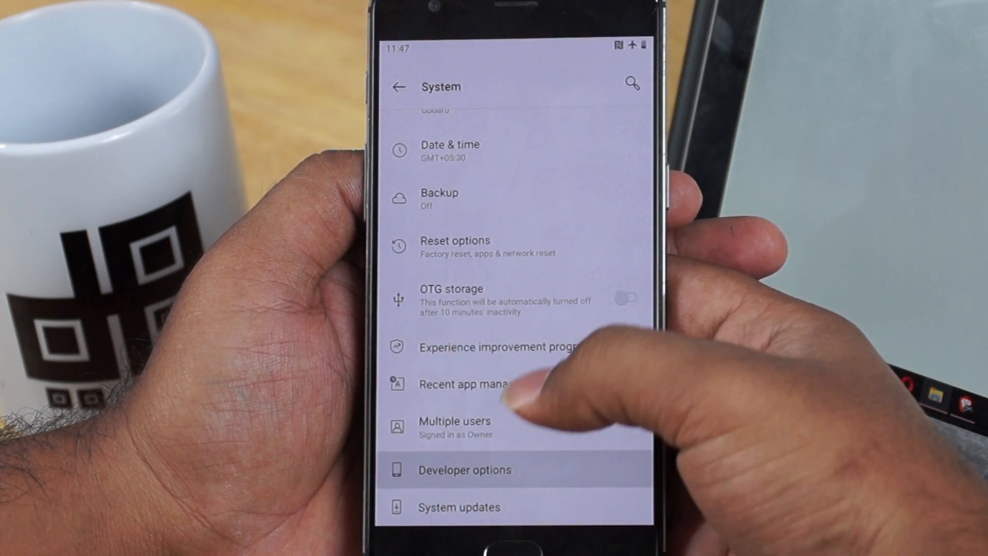
# Step: Enable USB debugging inside the phone's Developer options
pyautogui.click(465, 469)
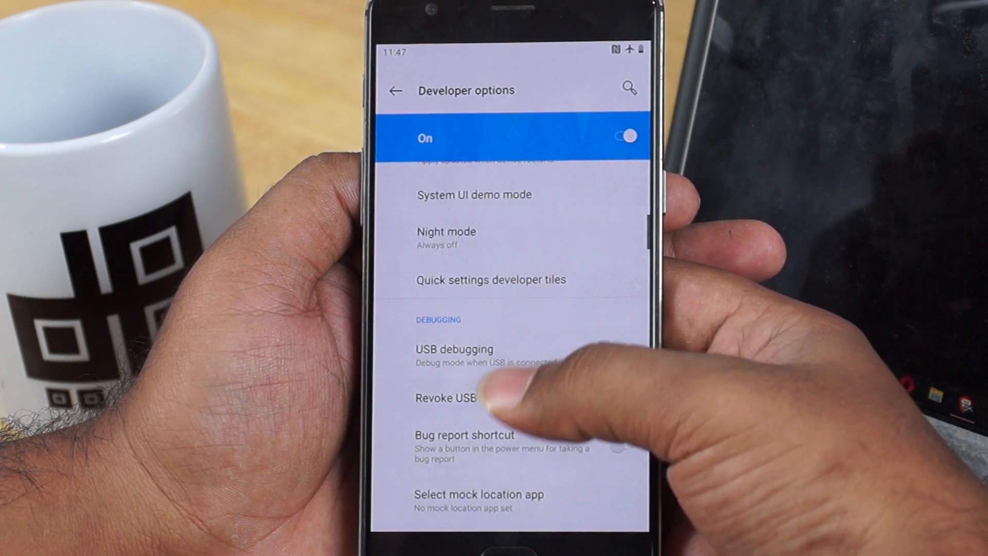
pyautogui.click(450, 350)
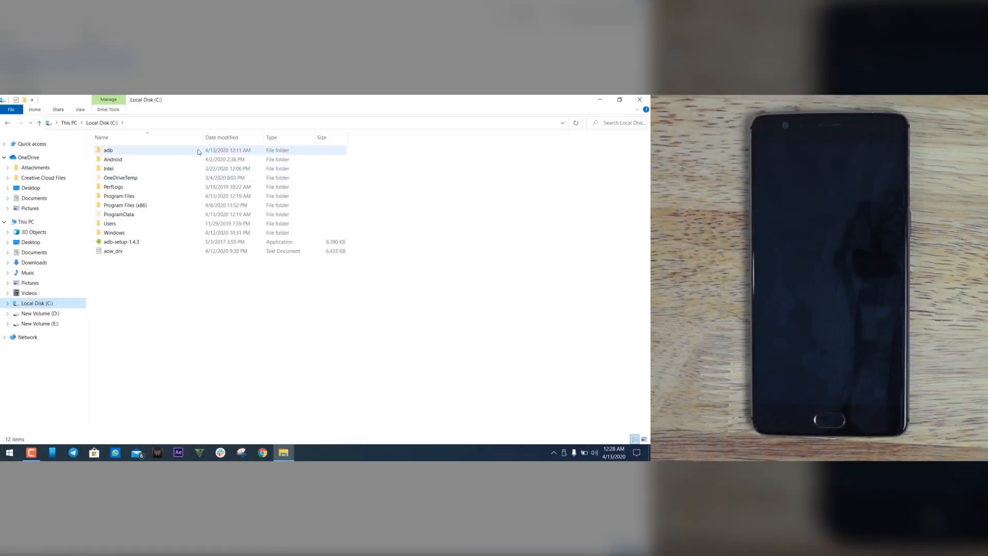
pyautogui.moveTo(300, 154)
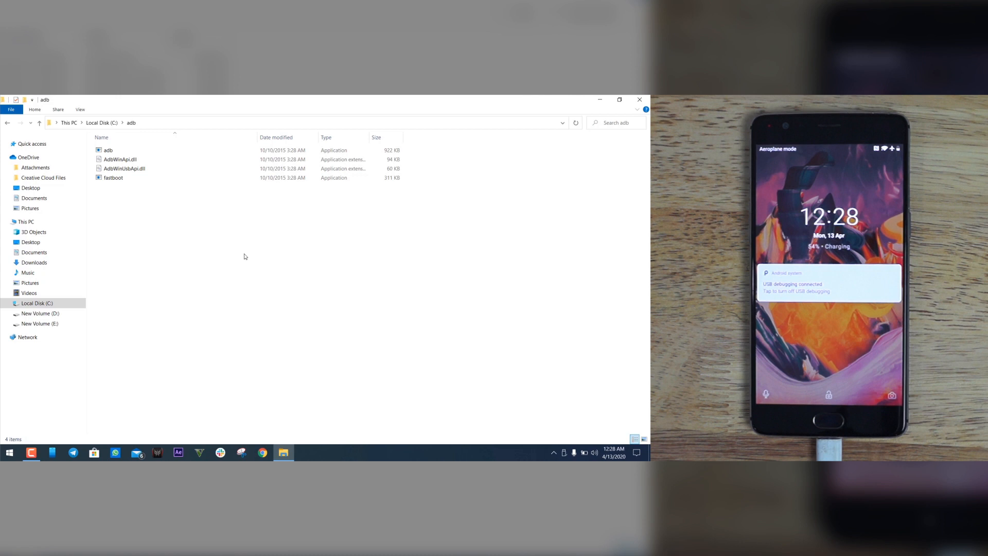
# Step: Launch a PowerShell window in C:\adb via the folder's Shift+right-click menu
pyautogui.press('shift')
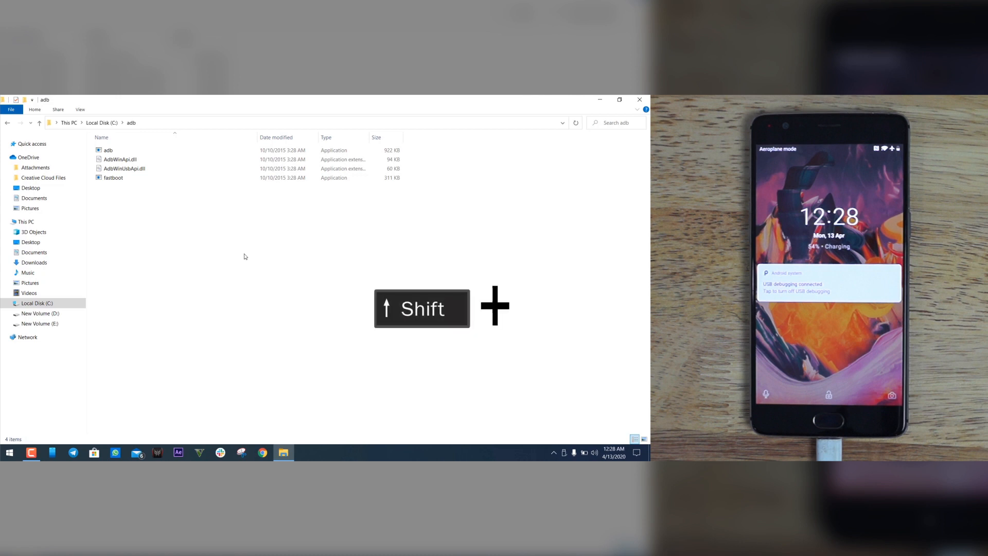
pyautogui.rightClick(245, 256)
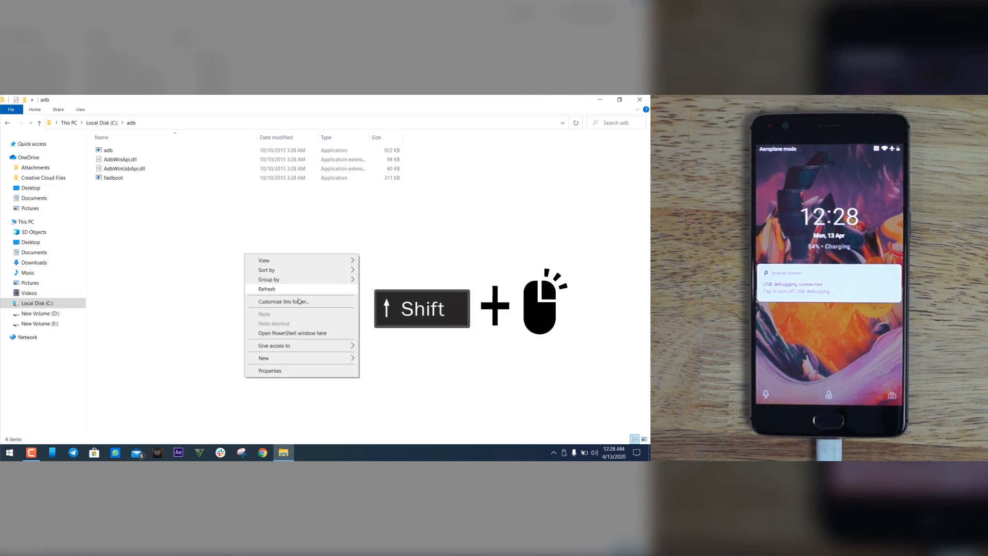
pyautogui.click(292, 334)
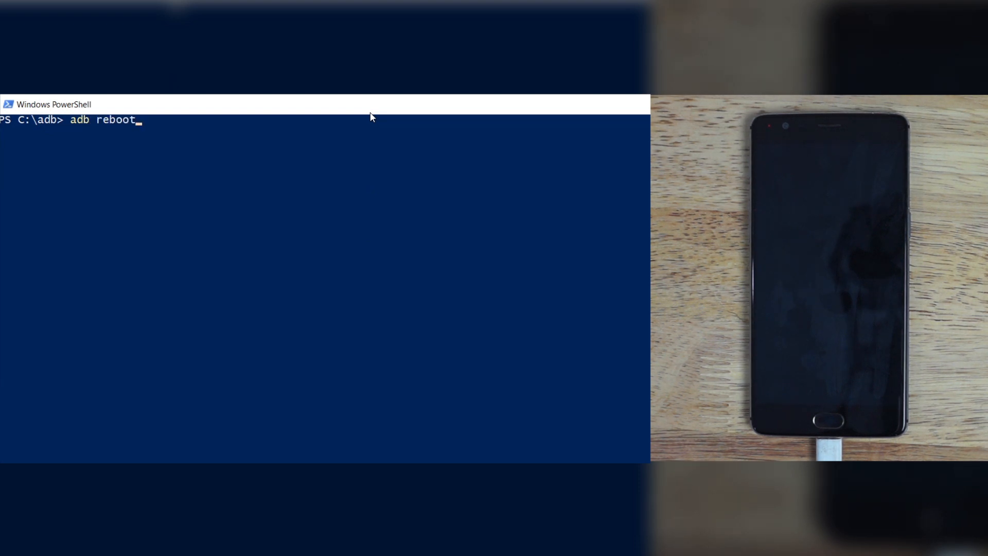
# Step: Run 'adb reboot bootloader', which fails with a device unauthorized error
pyautogui.write('bootlo')
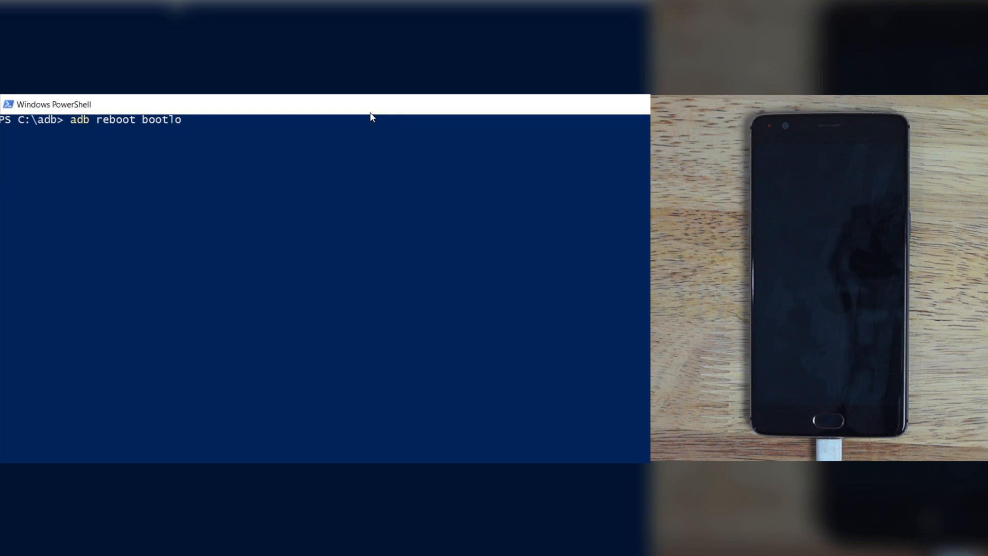
pyautogui.write('ader')
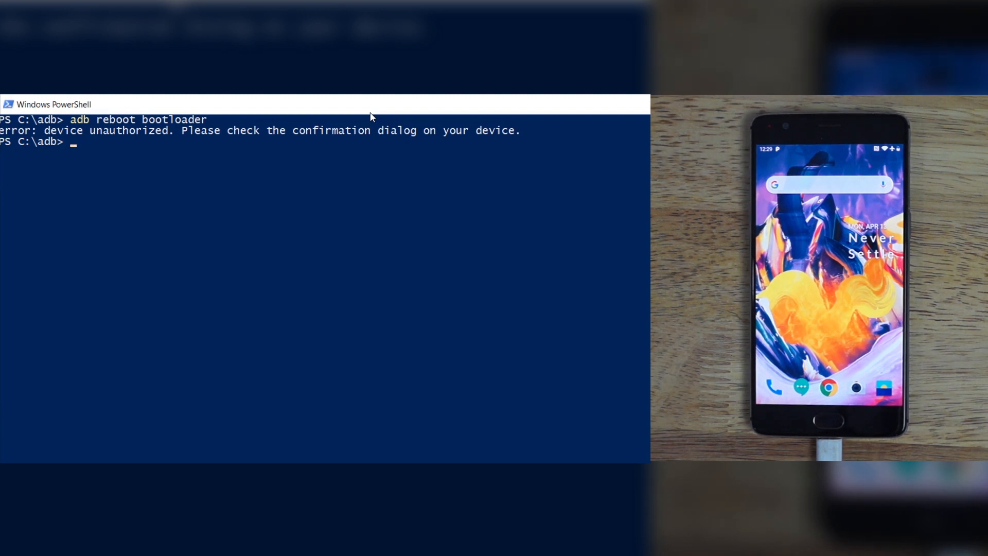
# Step: Re-run 'adb reboot bootloader' so the phone enters fastboot mode, device state locked
pyautogui.write('adb')
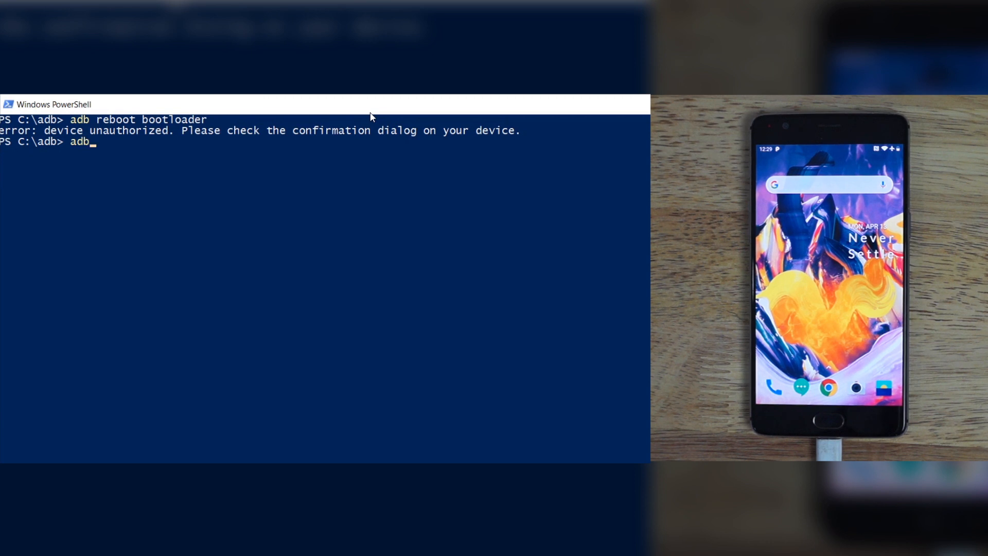
pyautogui.write('reboot boo')
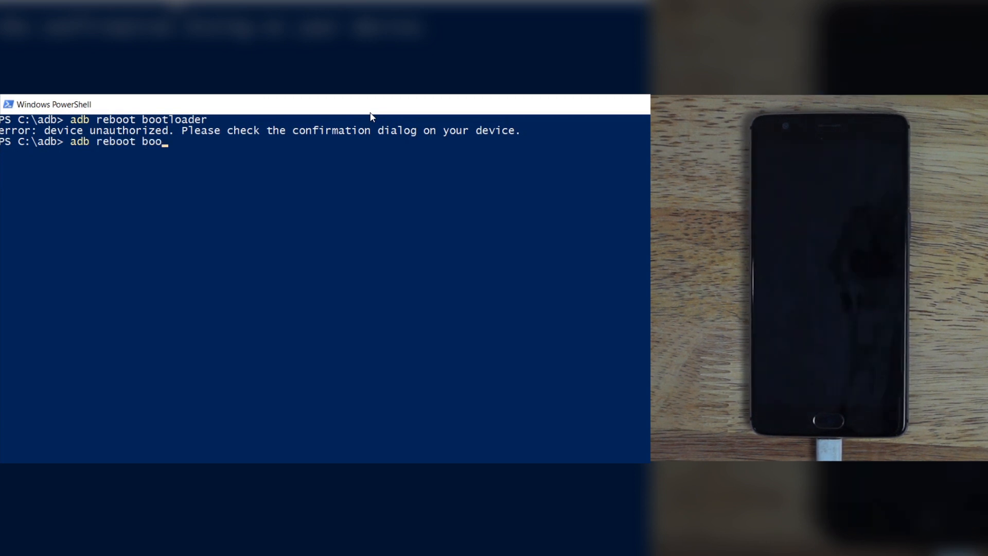
pyautogui.write('tloader')
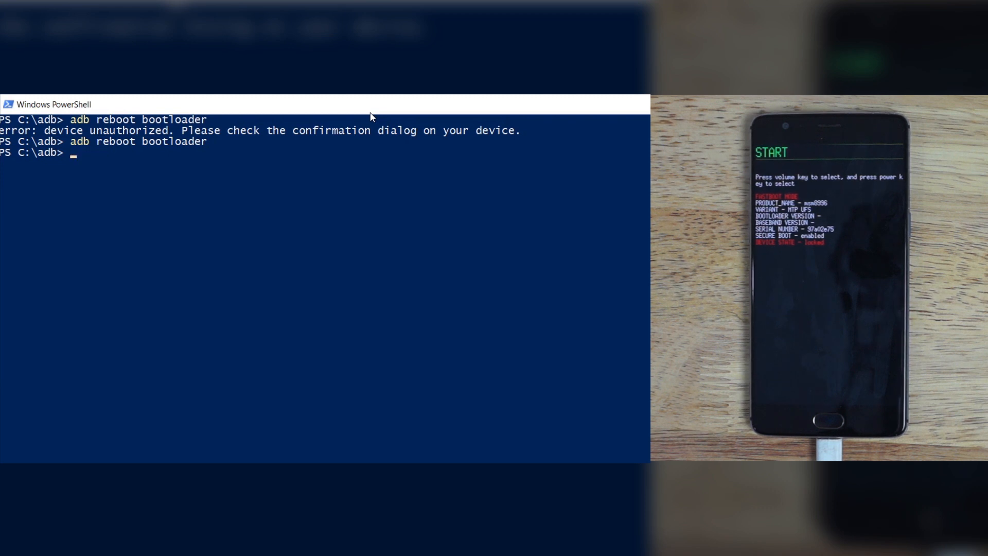
# Step: Run 'fastboot devices' to list the phone's serial, then begin the fastboot oem command
pyautogui.write('fa')
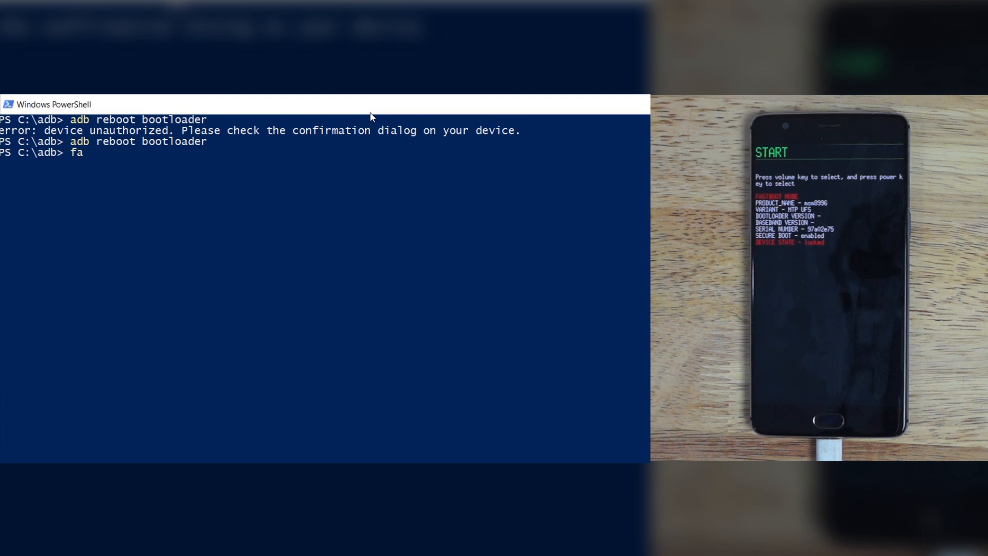
pyautogui.write('stboot d')
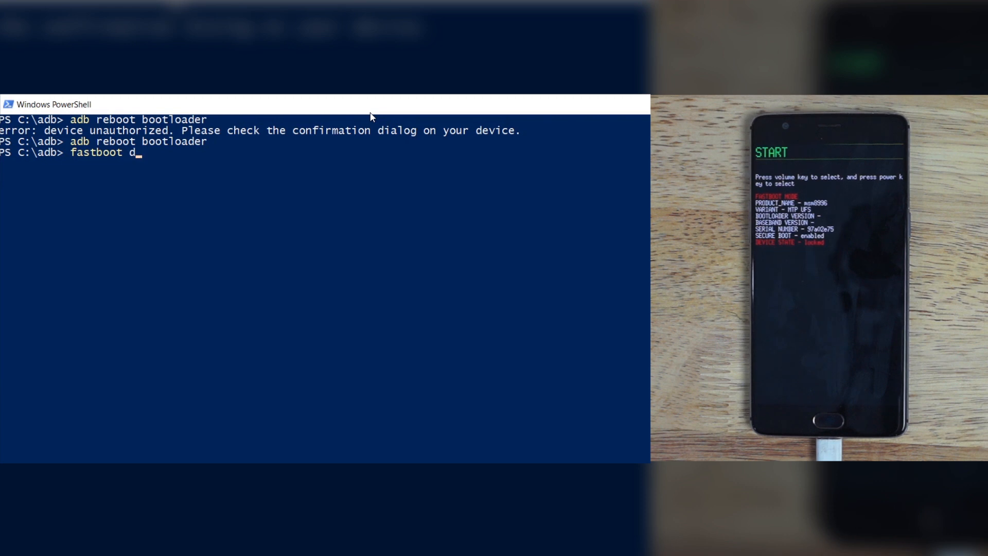
pyautogui.write('evices')
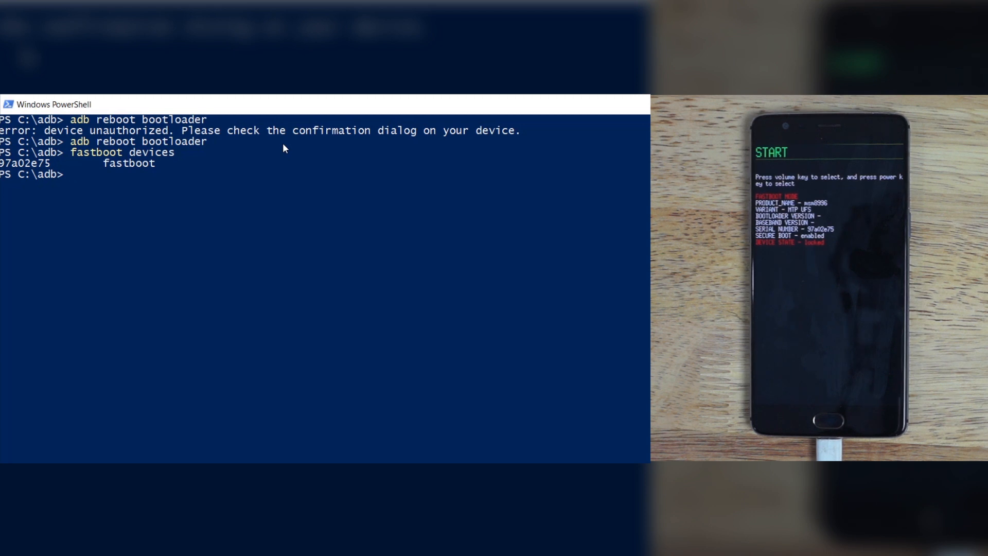
pyautogui.write('fastboot oem')
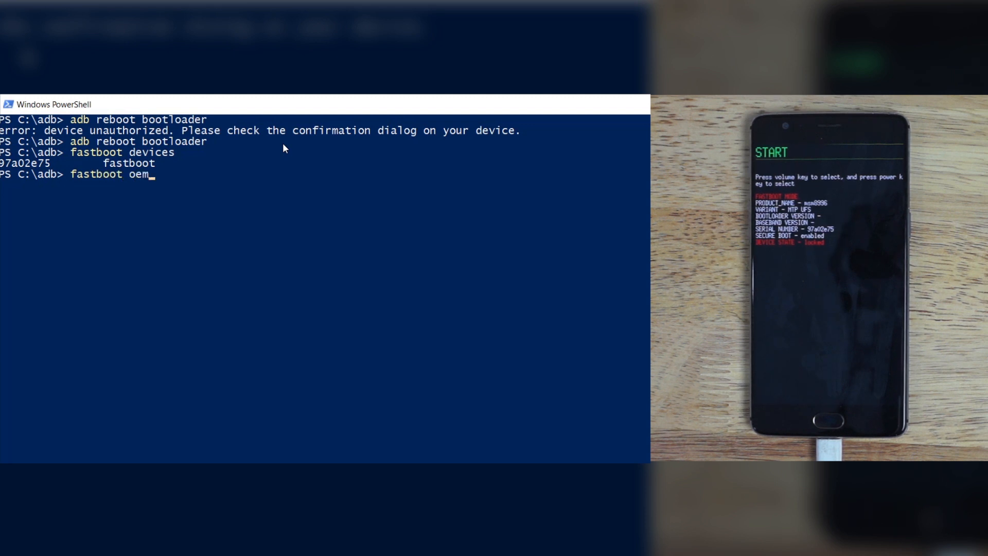
# Step: Run 'fastboot oem unlock', finishing with an OKAY result
pyautogui.write('un')
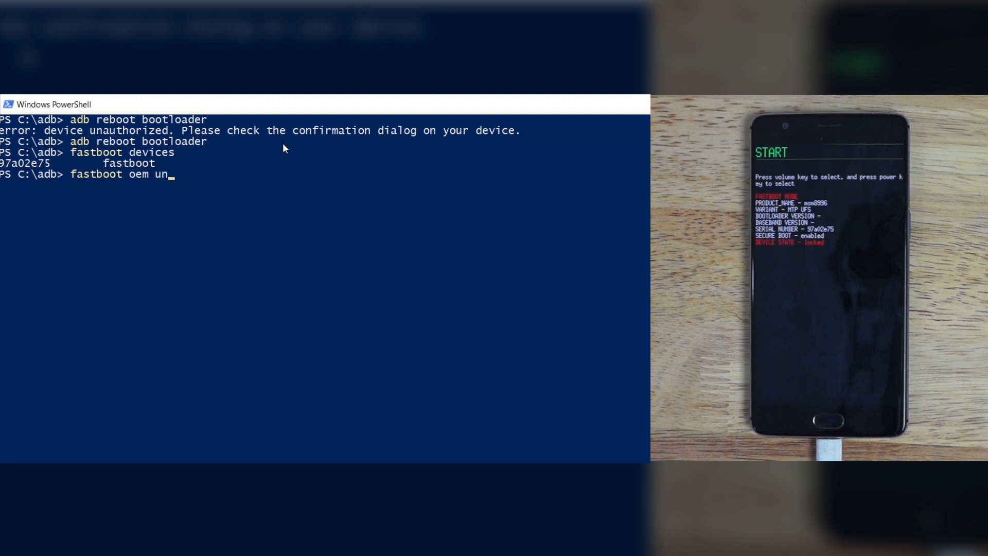
pyautogui.write('lock')
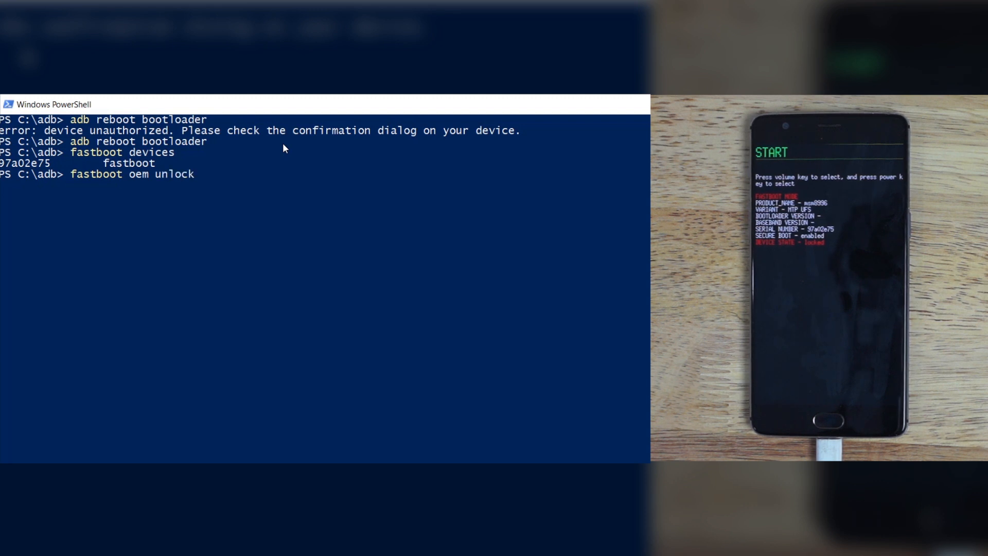
pyautogui.press('Enter')
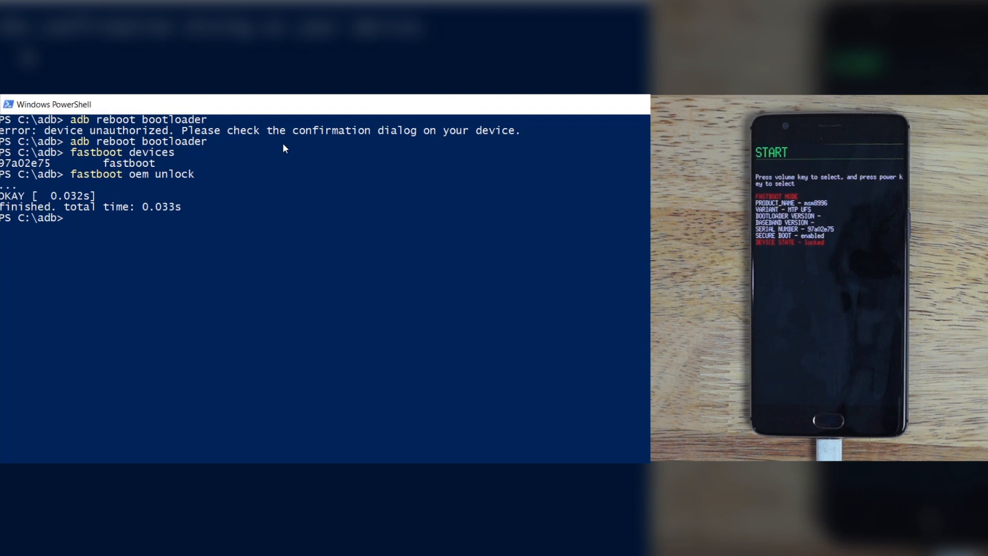